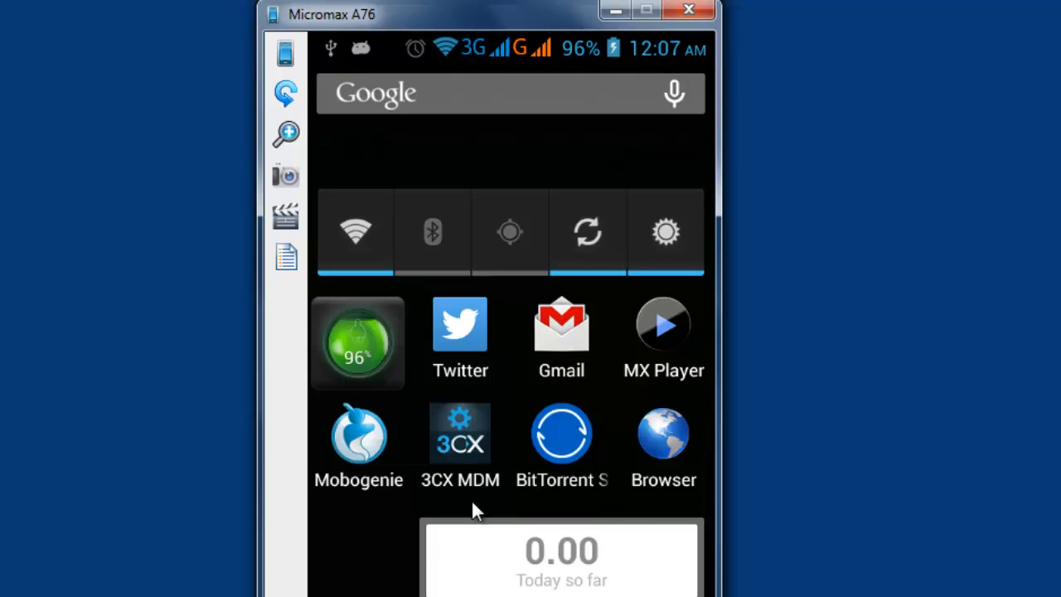
pyautogui.moveTo(476, 510)
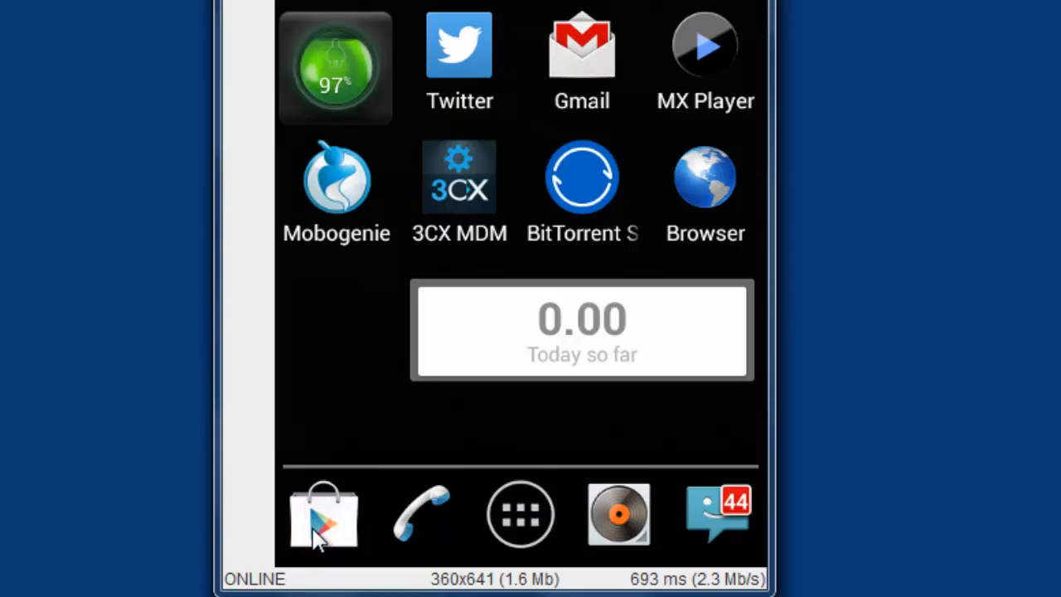
# Launch the Google Play Store from the Android home screen dock.
pyautogui.click(323, 514)
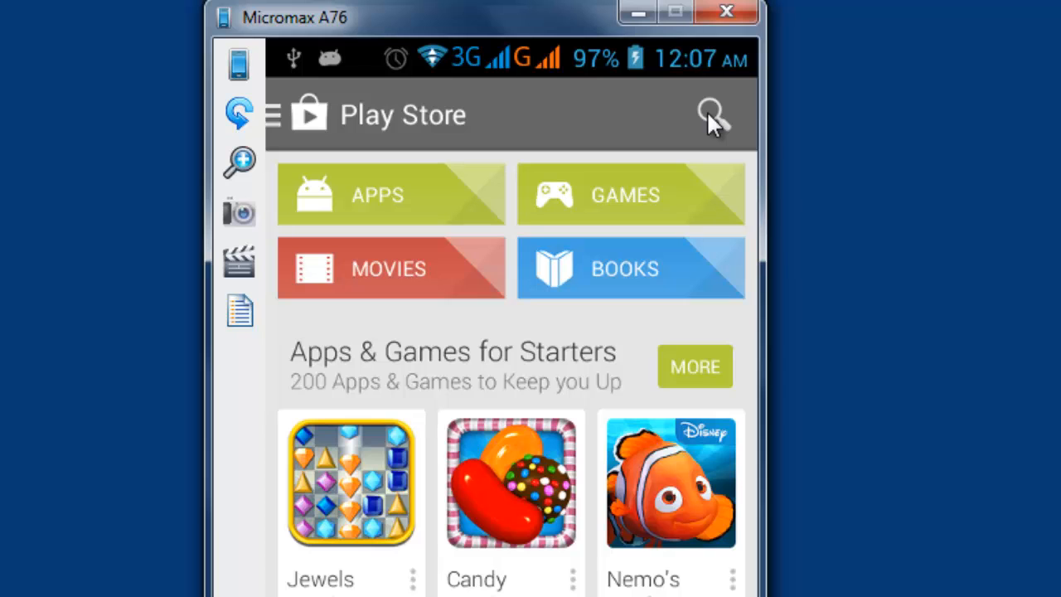
# Search the Play Store for 'hoot' to find the Hootsuite app.
pyautogui.click(720, 114)
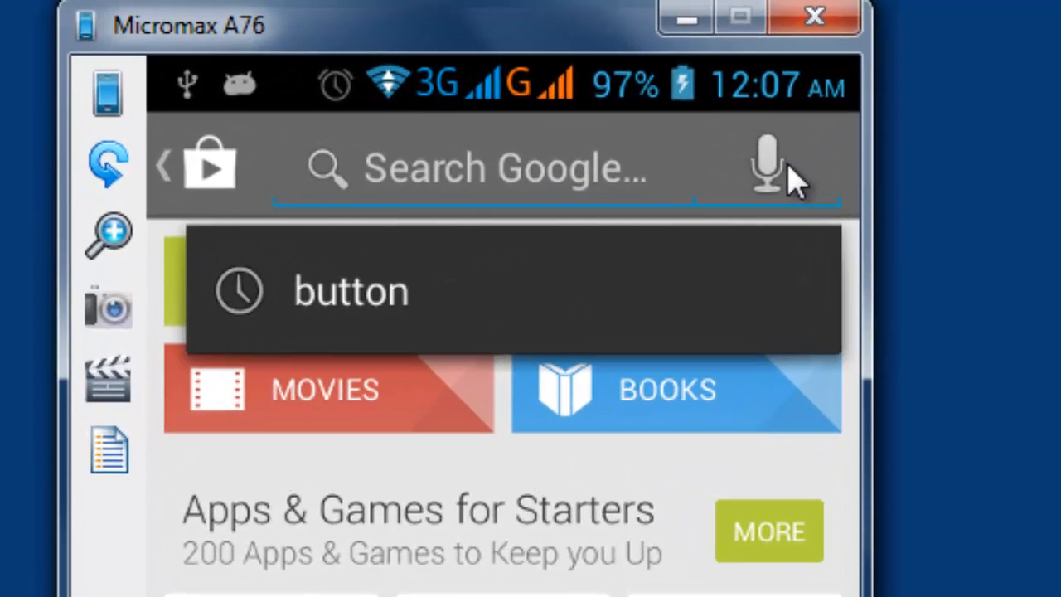
pyautogui.write('hootsuite')
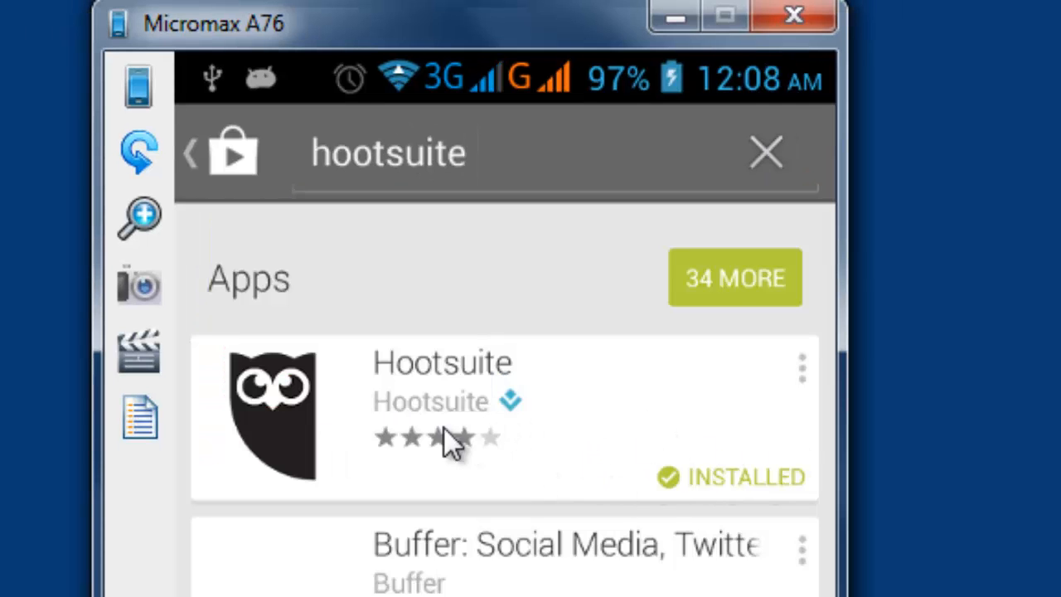
pyautogui.moveTo(742, 464)
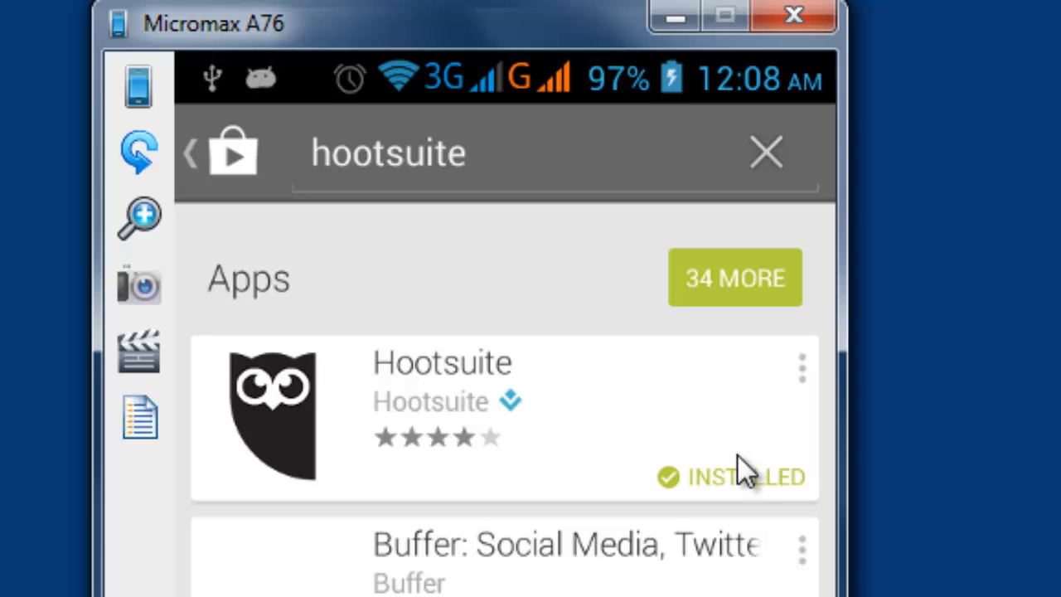
pyautogui.moveTo(386, 62)
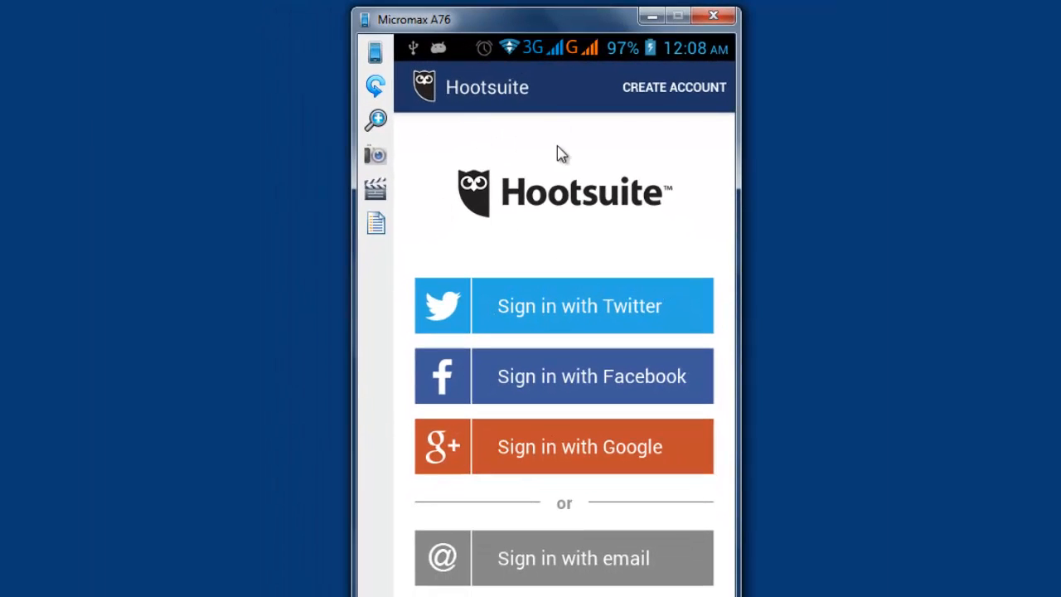
pyautogui.moveTo(589, 355)
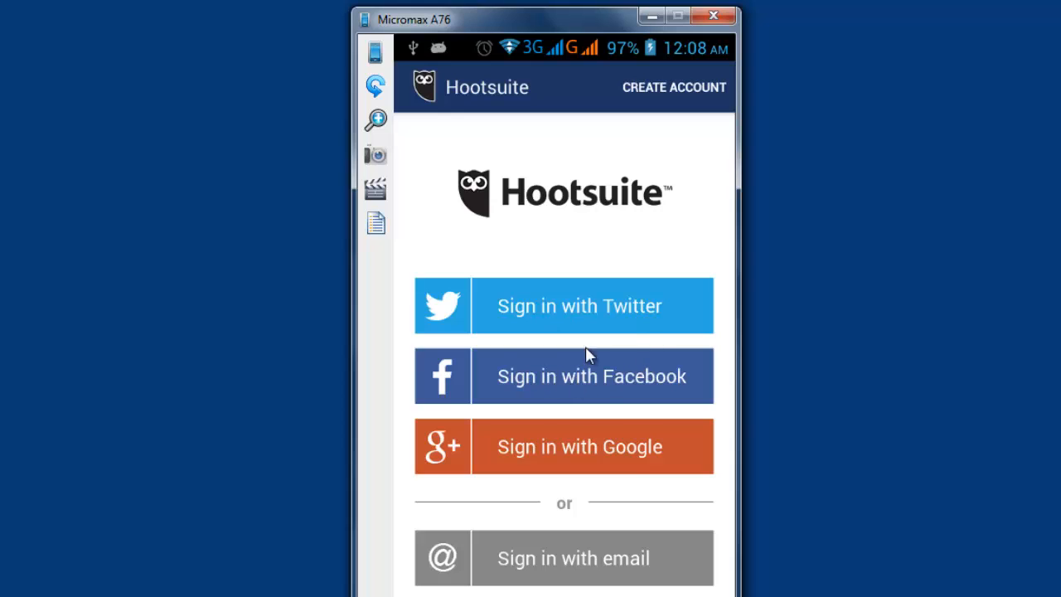
pyautogui.moveTo(574, 428)
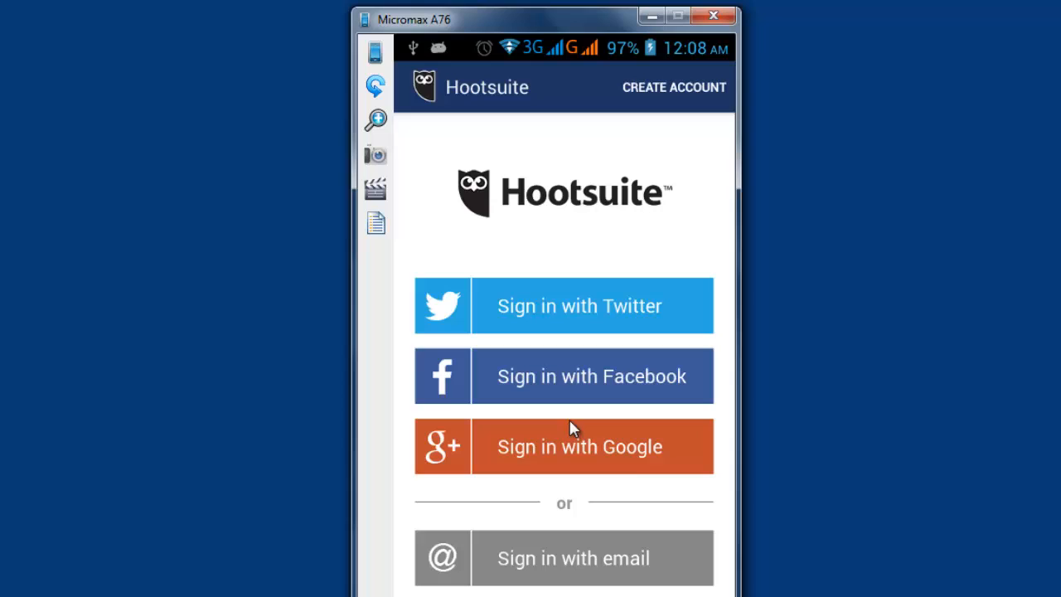
pyautogui.moveTo(602, 324)
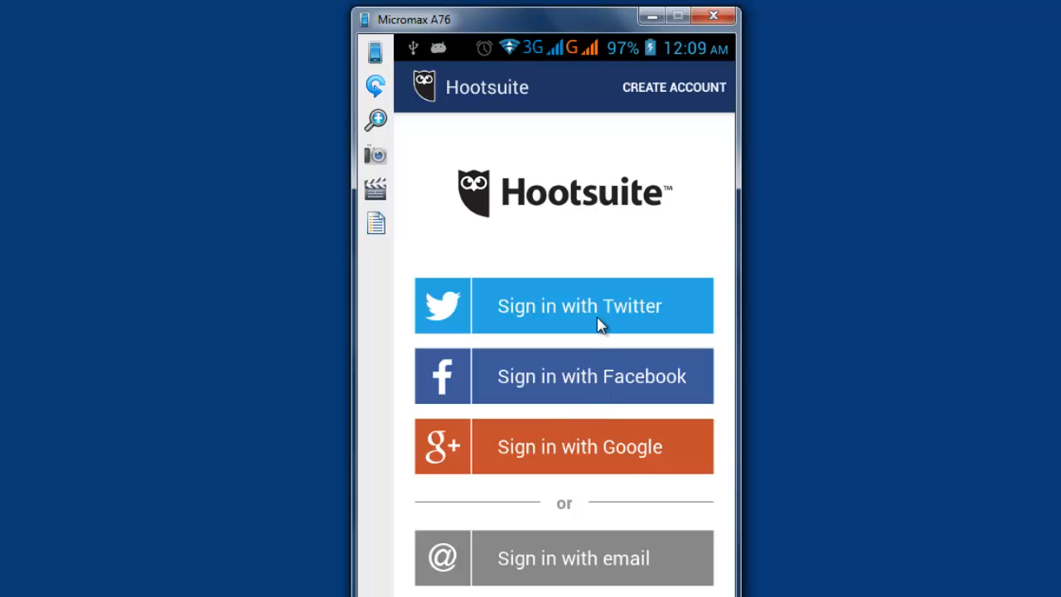
pyautogui.moveTo(562, 395)
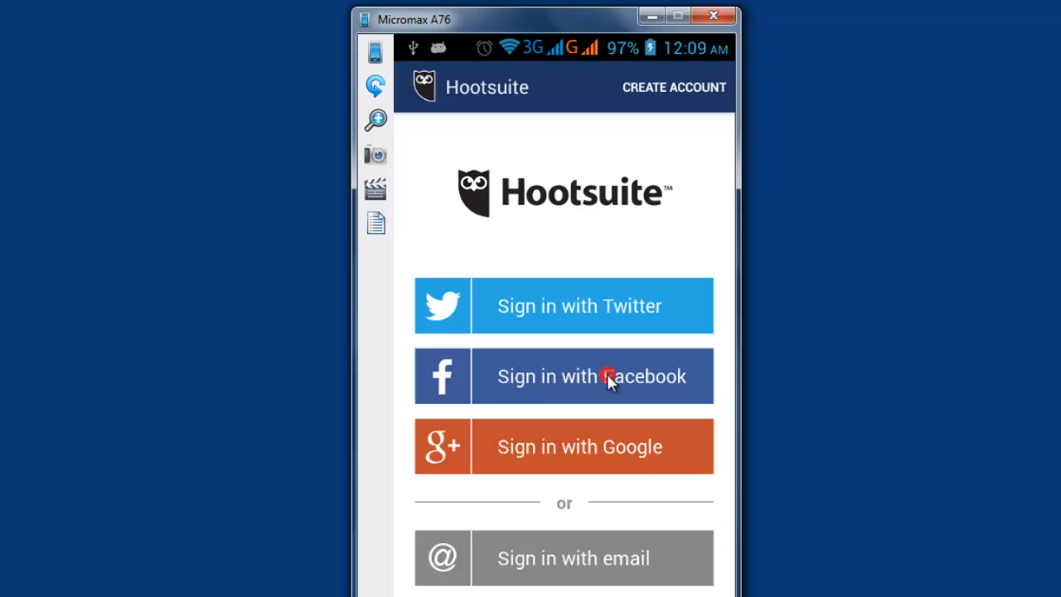
# Choose 'Sign in with Facebook' on the Hootsuite start screen.
pyautogui.click(591, 376)
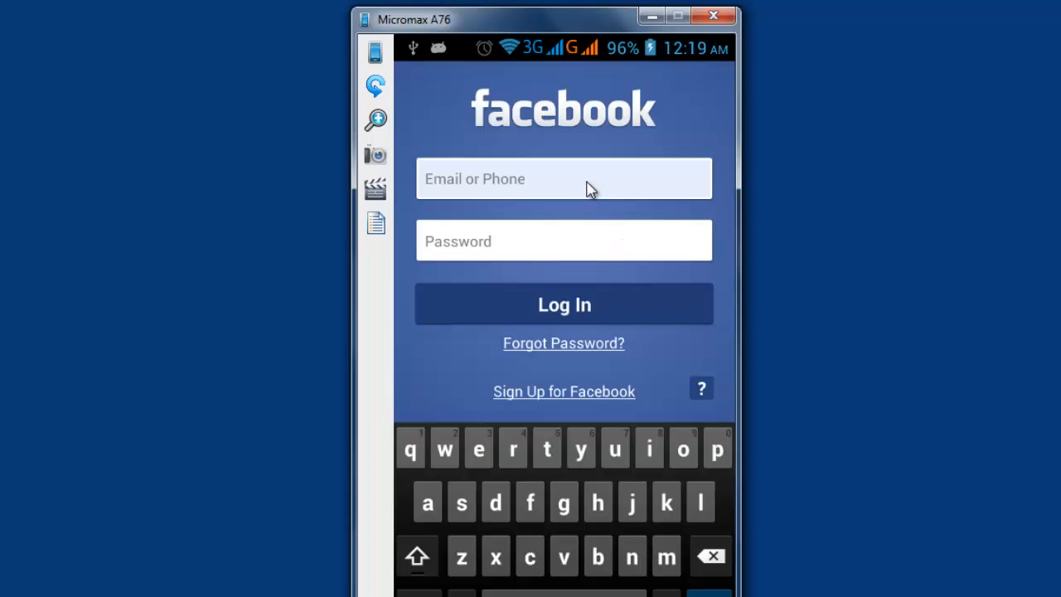
pyautogui.click(563, 178)
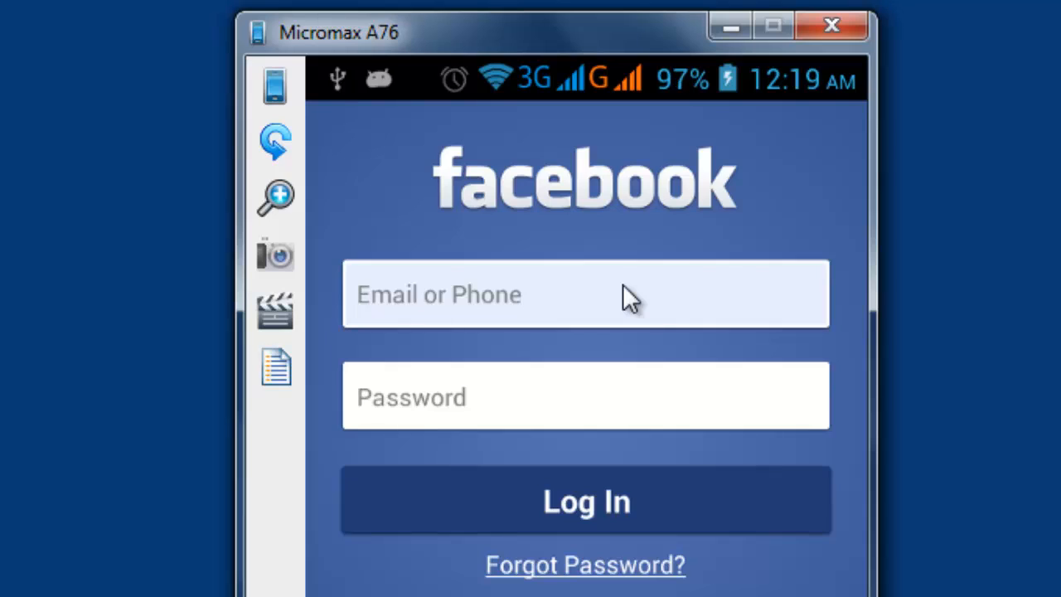
pyautogui.click(586, 293)
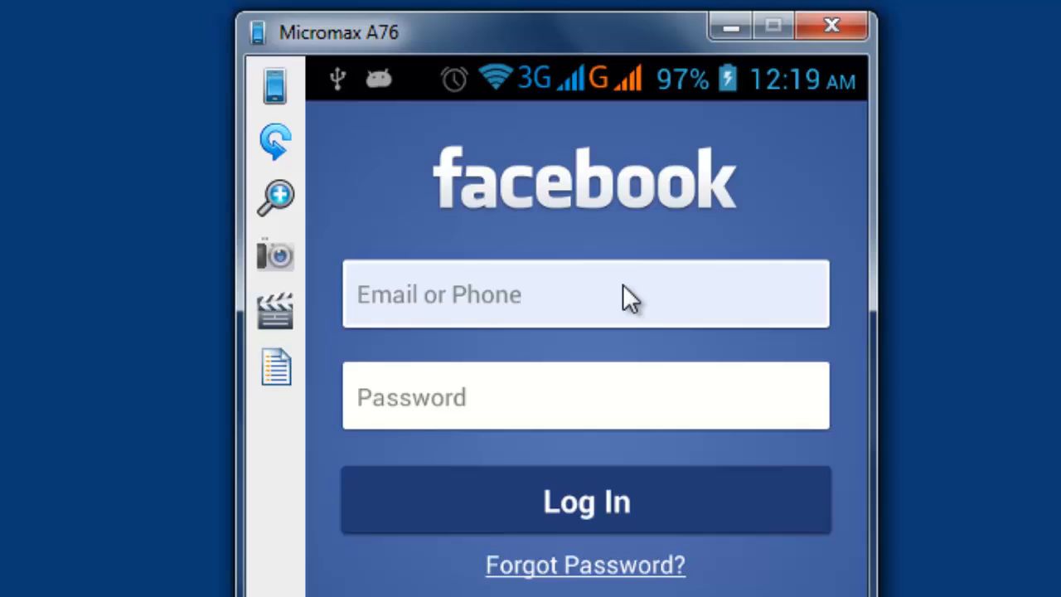
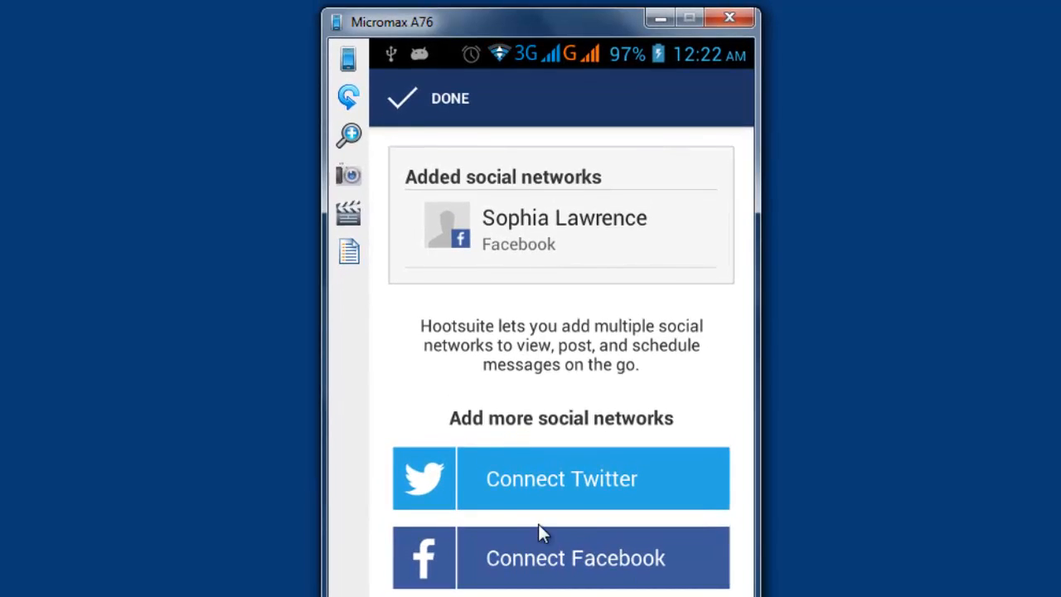
pyautogui.moveTo(590, 571)
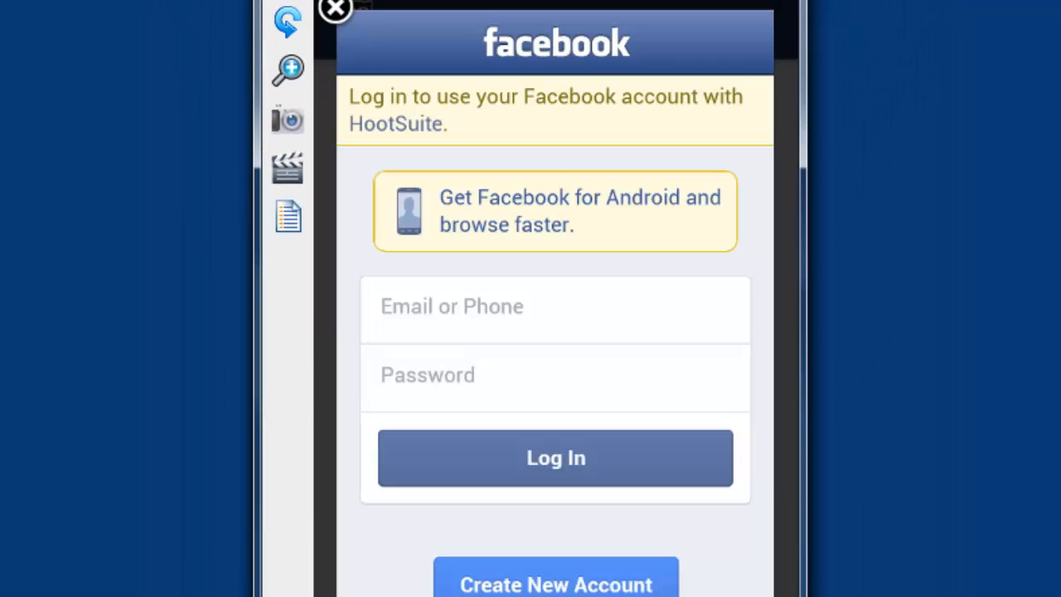
pyautogui.click(555, 320)
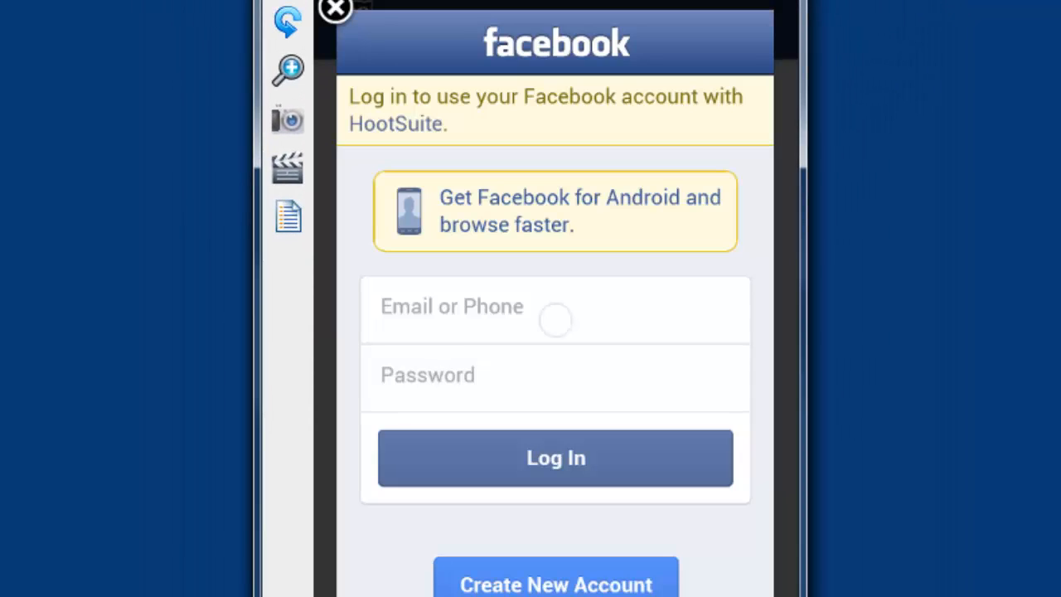
pyautogui.click(555, 306)
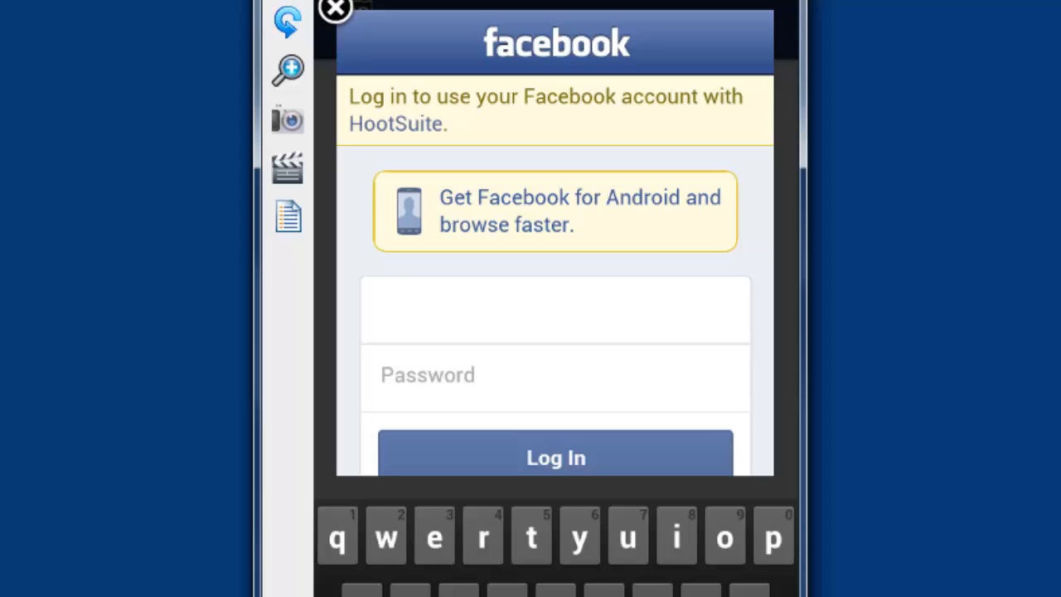
pyautogui.click(554, 310)
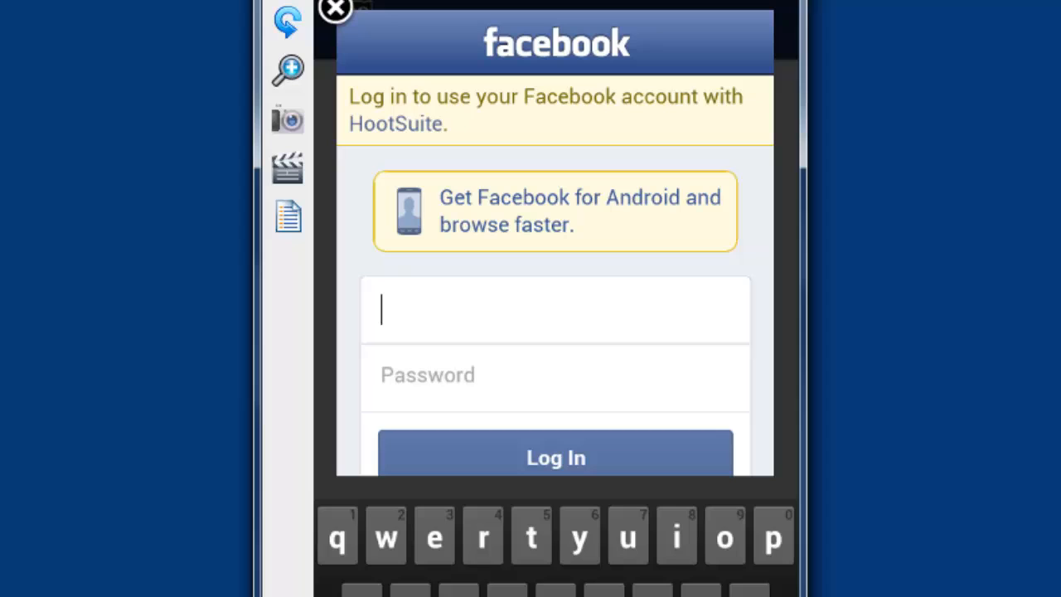
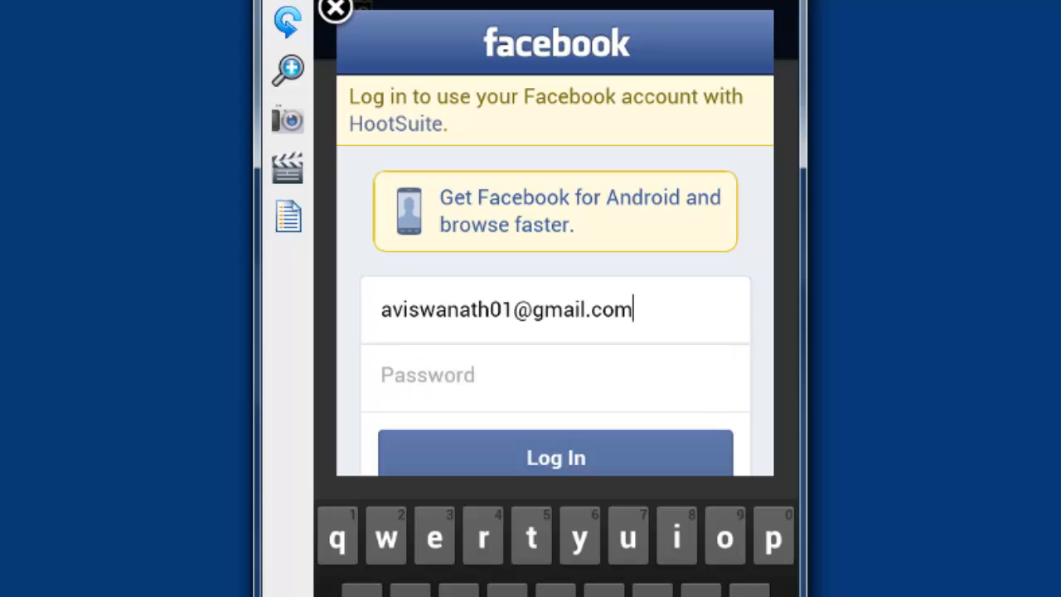
pyautogui.click(555, 374)
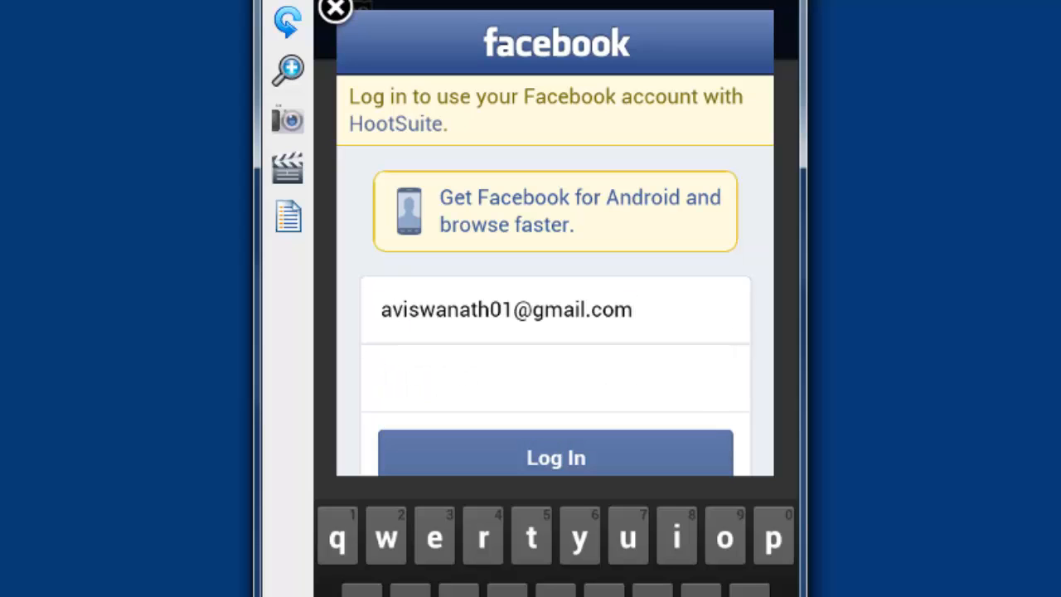
pyautogui.click(555, 457)
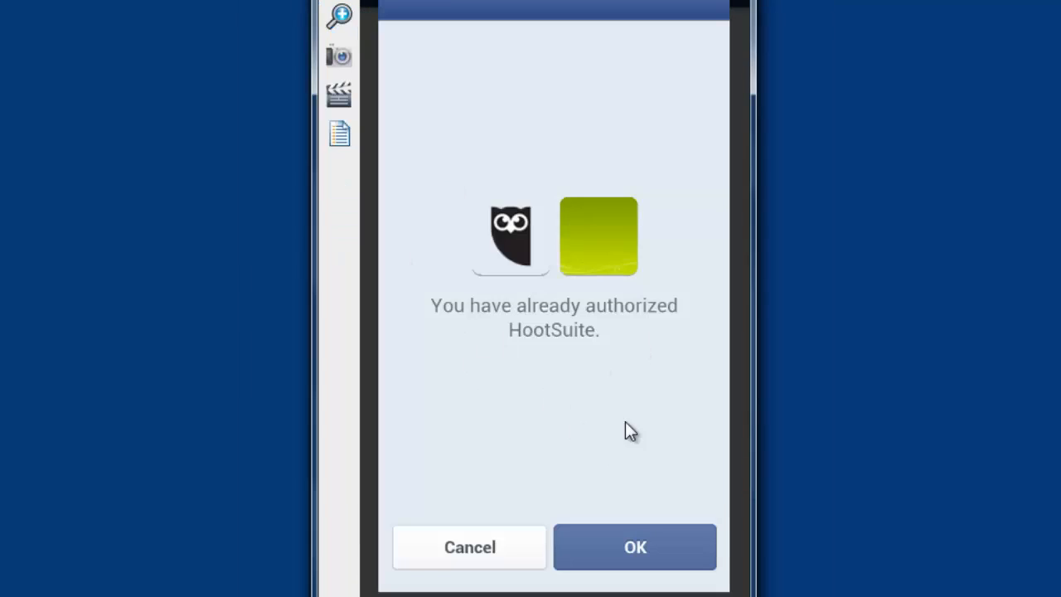
pyautogui.moveTo(589, 415)
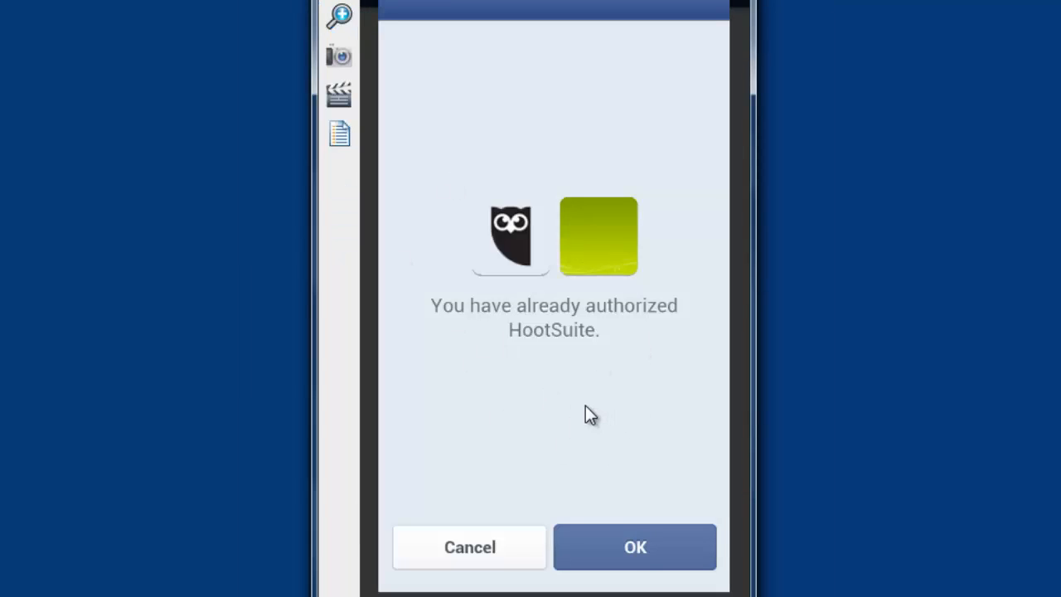
pyautogui.moveTo(635, 547)
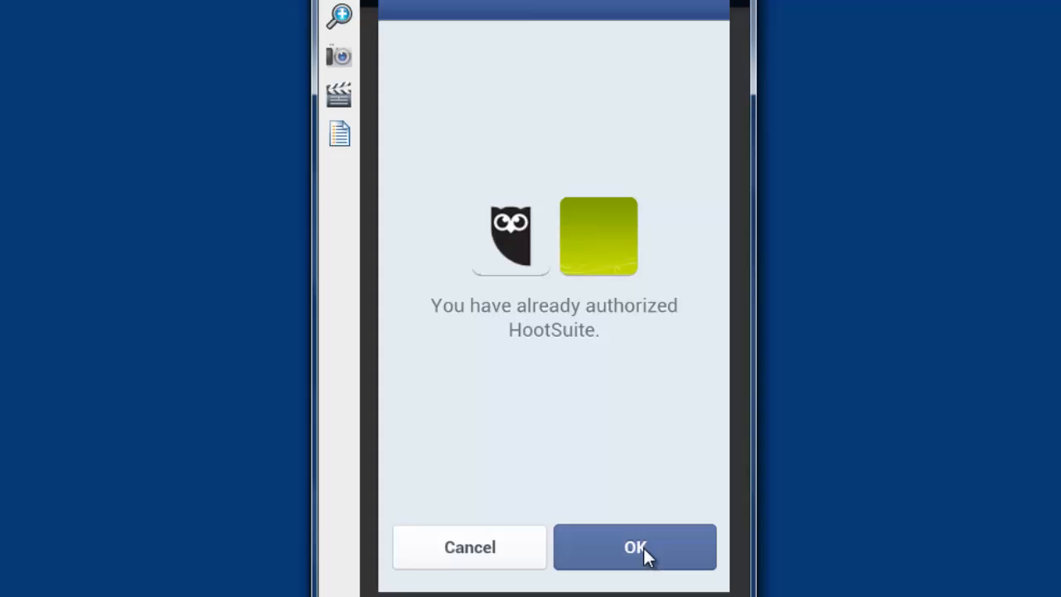
# Confirm OK on Facebook's 'You have already authorized HootSuite' screen.
pyautogui.click(635, 548)
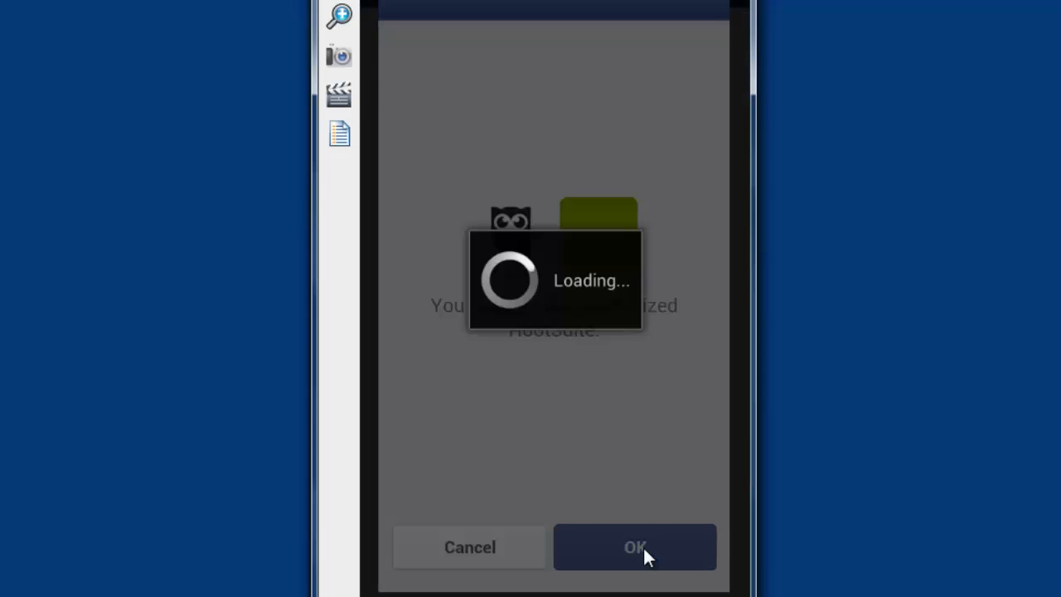
pyautogui.click(634, 546)
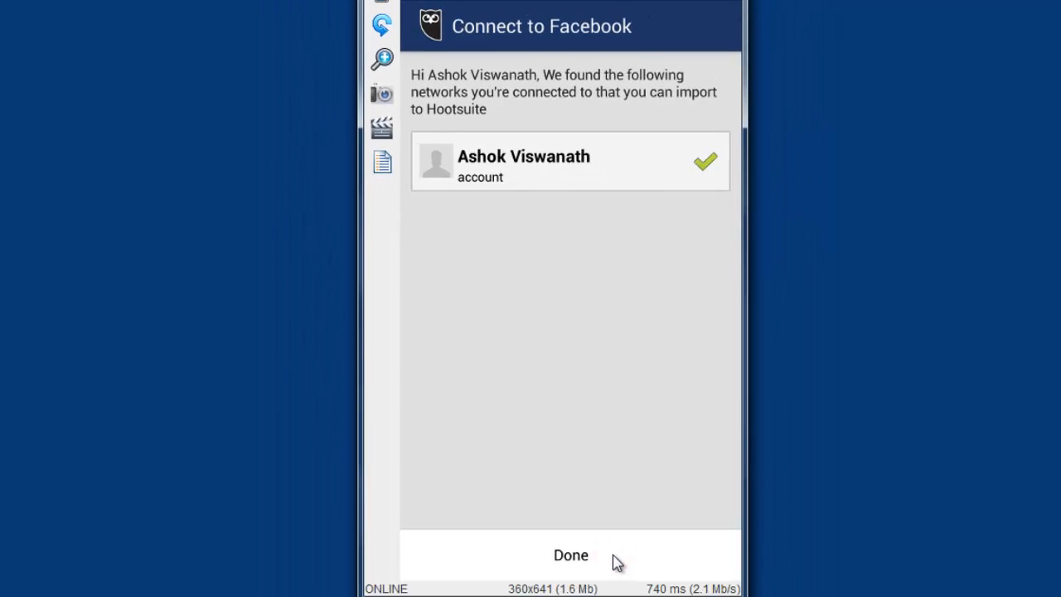
# Finish importing the found Facebook account and review both accounts in Added social networks.
pyautogui.click(570, 554)
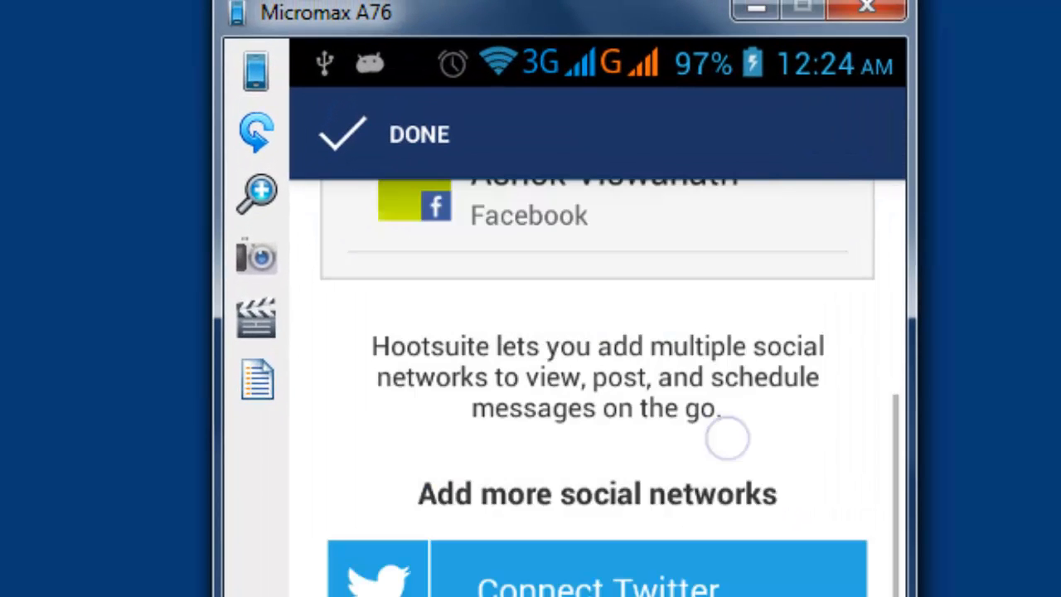
pyautogui.scroll(3)
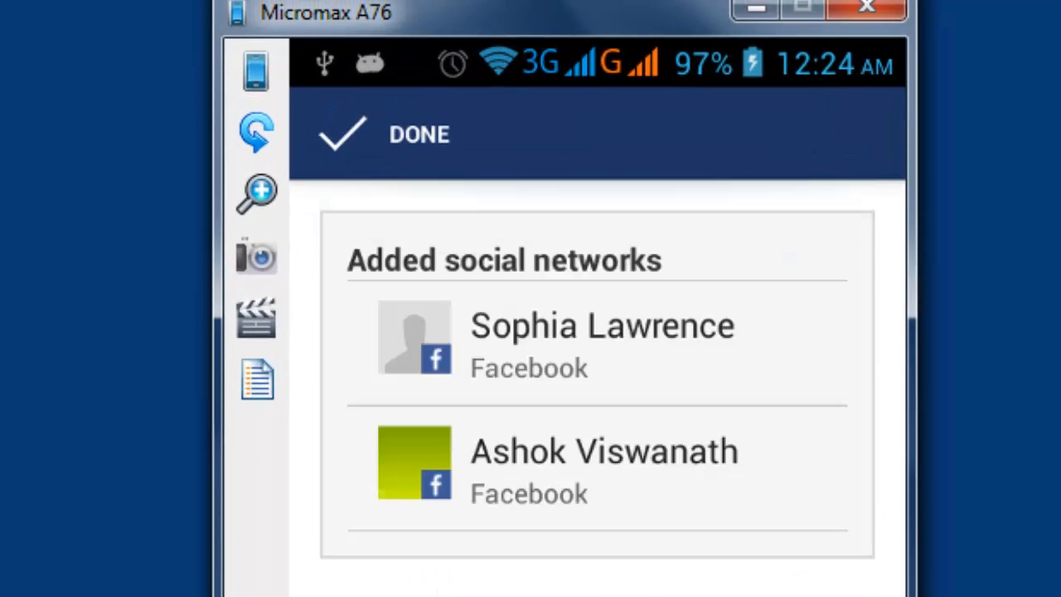
pyautogui.scroll(-3)
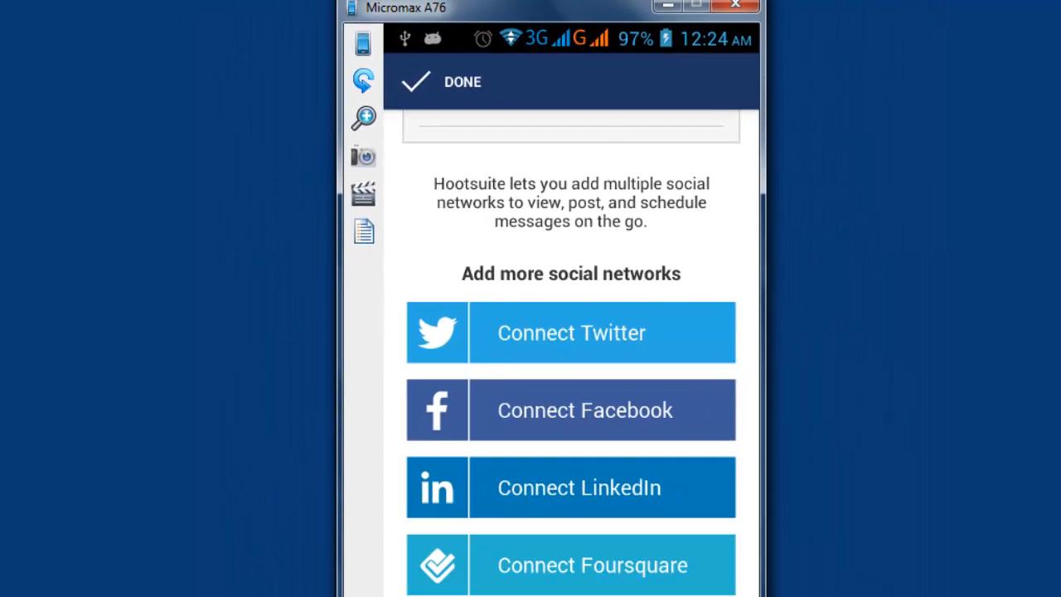
pyautogui.scroll(-3)
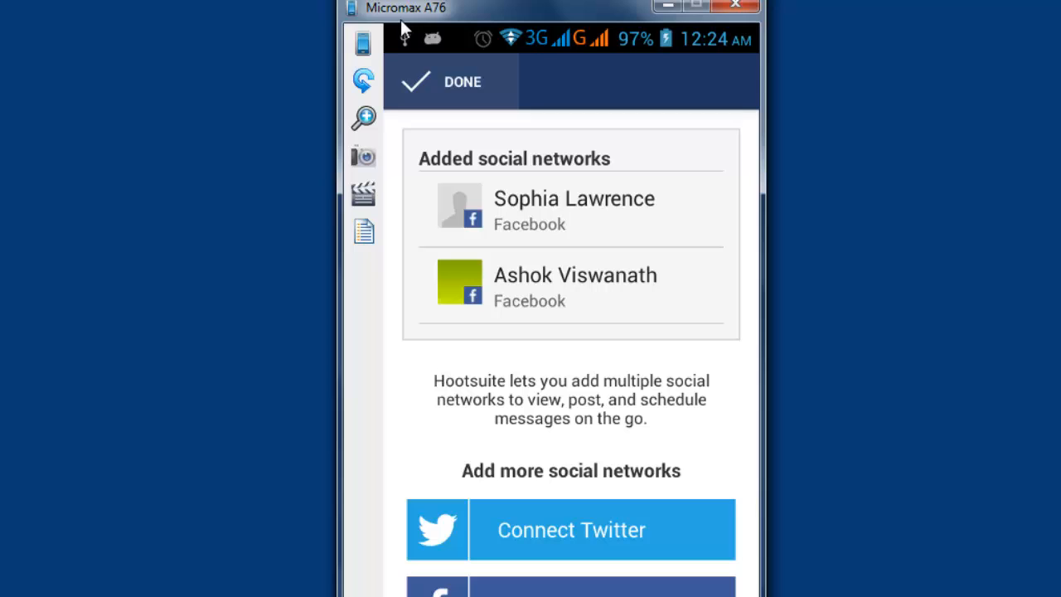
pyautogui.moveTo(555, 152)
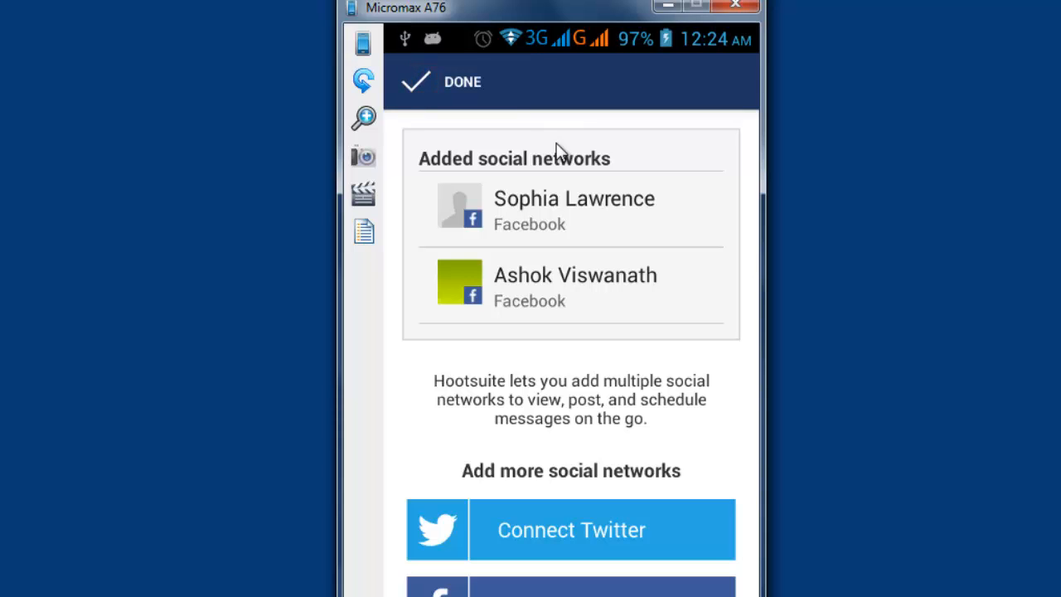
# Finish adding networks, browse the streams, and return to Streams via the side menu.
pyautogui.click(462, 81)
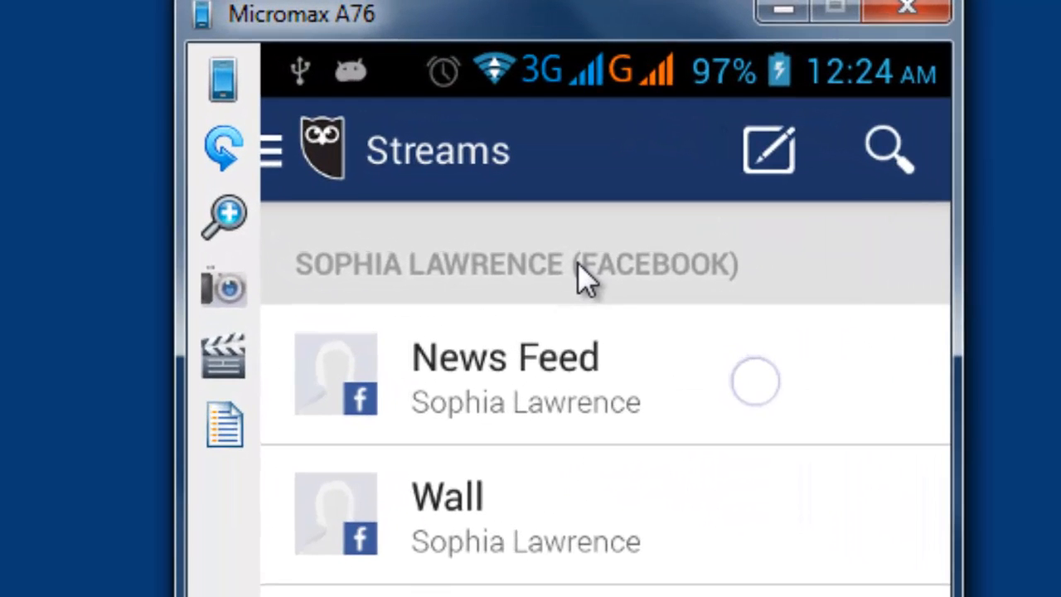
pyautogui.scroll(-3)
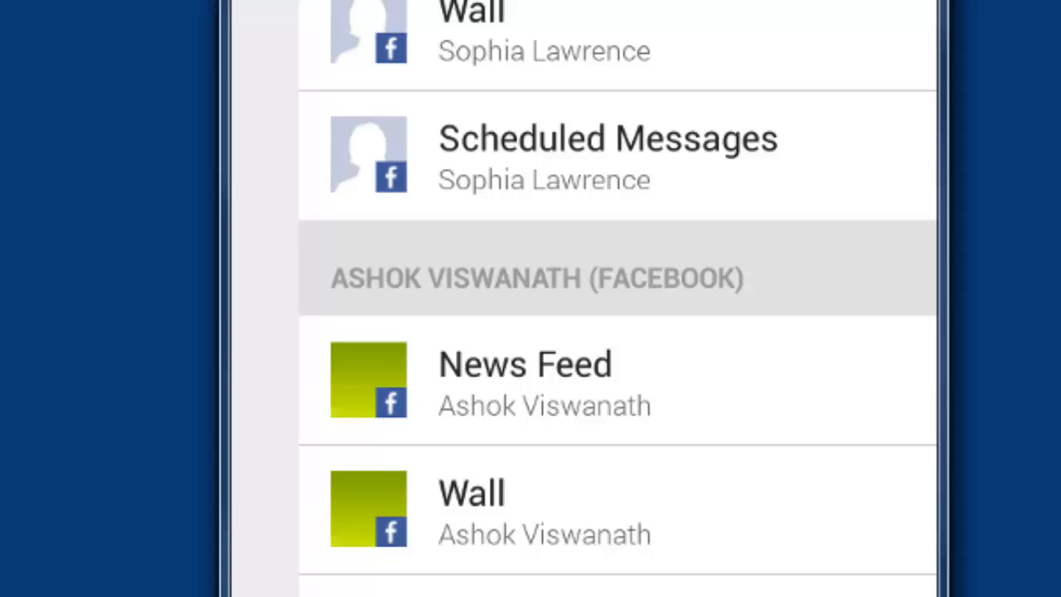
pyautogui.scroll(3)
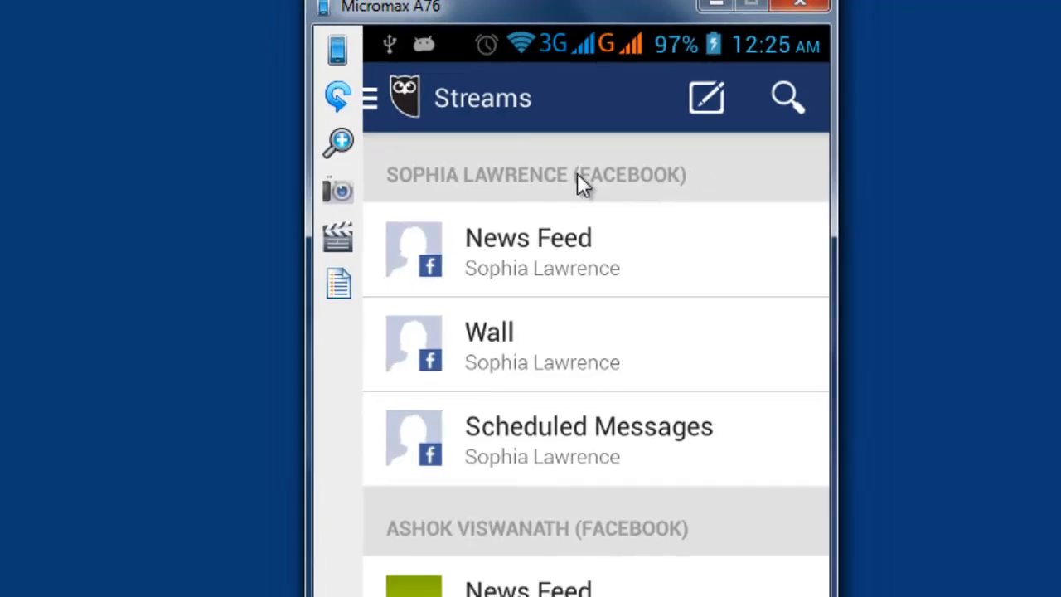
pyautogui.click(369, 98)
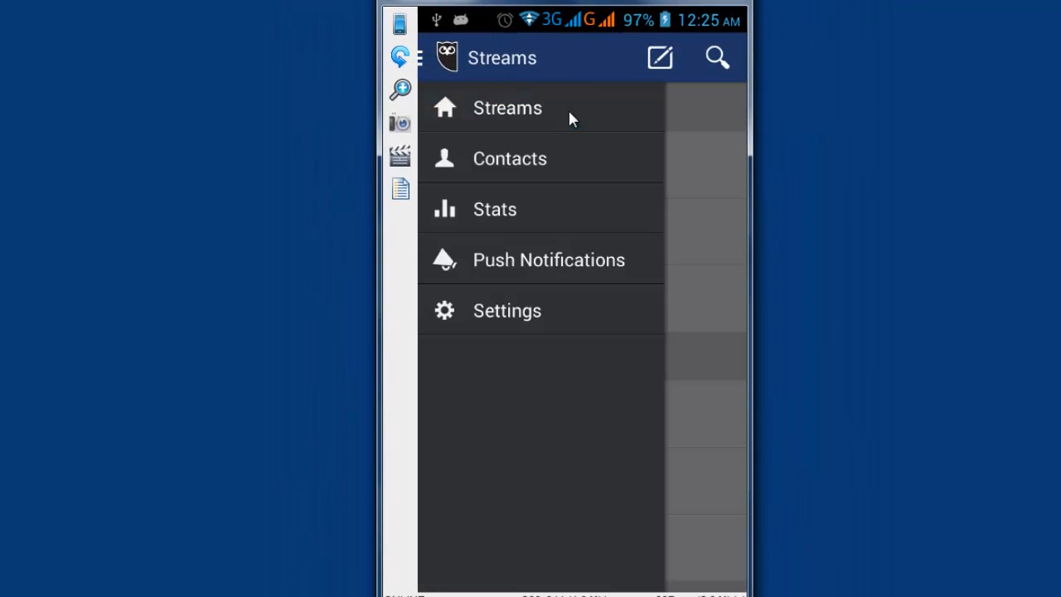
pyautogui.click(507, 108)
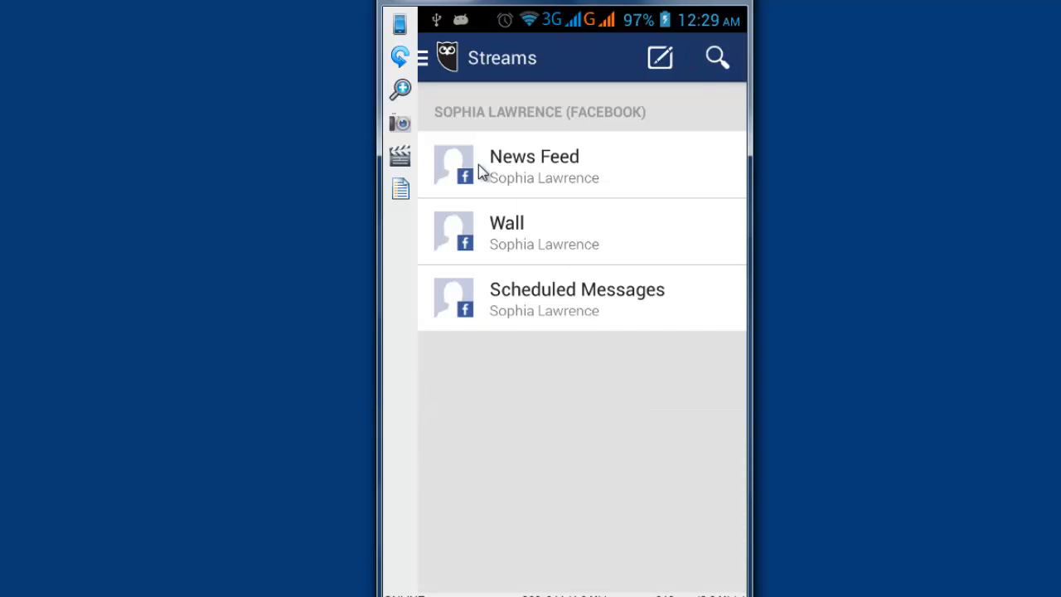
pyautogui.moveTo(430, 74)
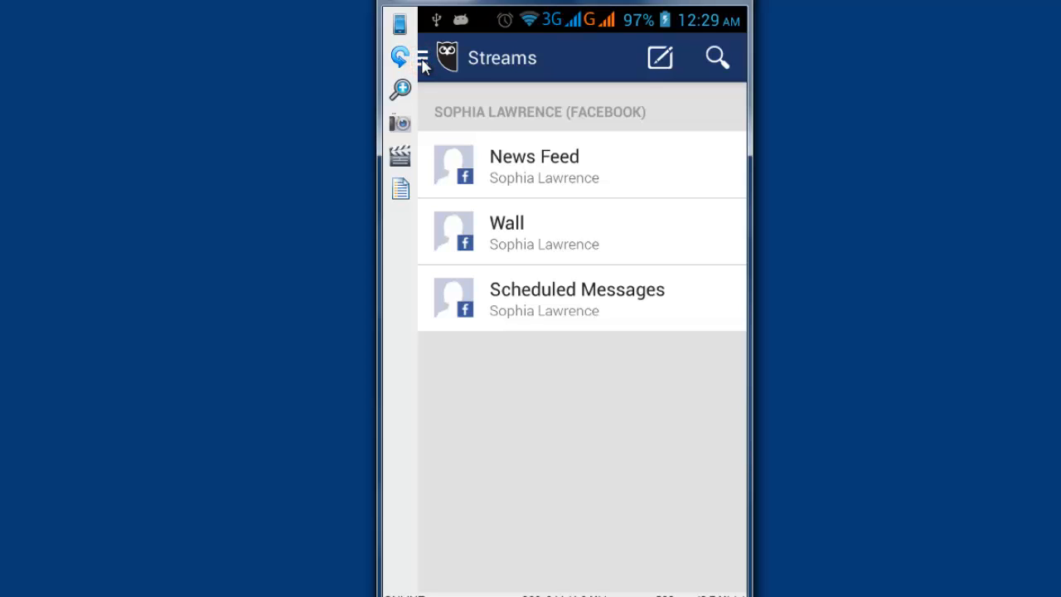
# Go to Settings > Manage Social Networks to list both connected Facebook accounts.
pyautogui.click(423, 58)
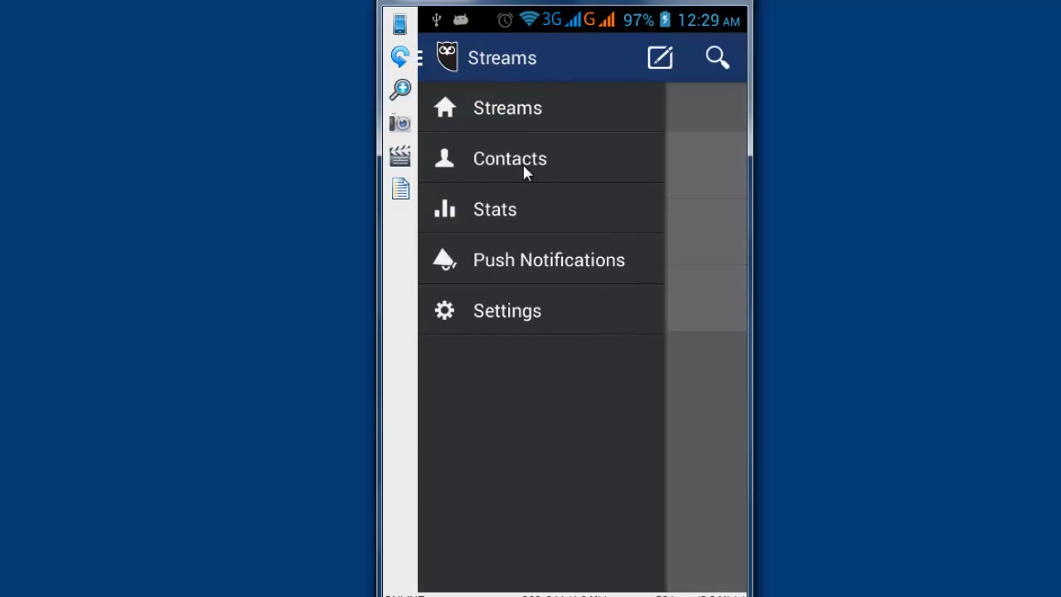
pyautogui.moveTo(553, 319)
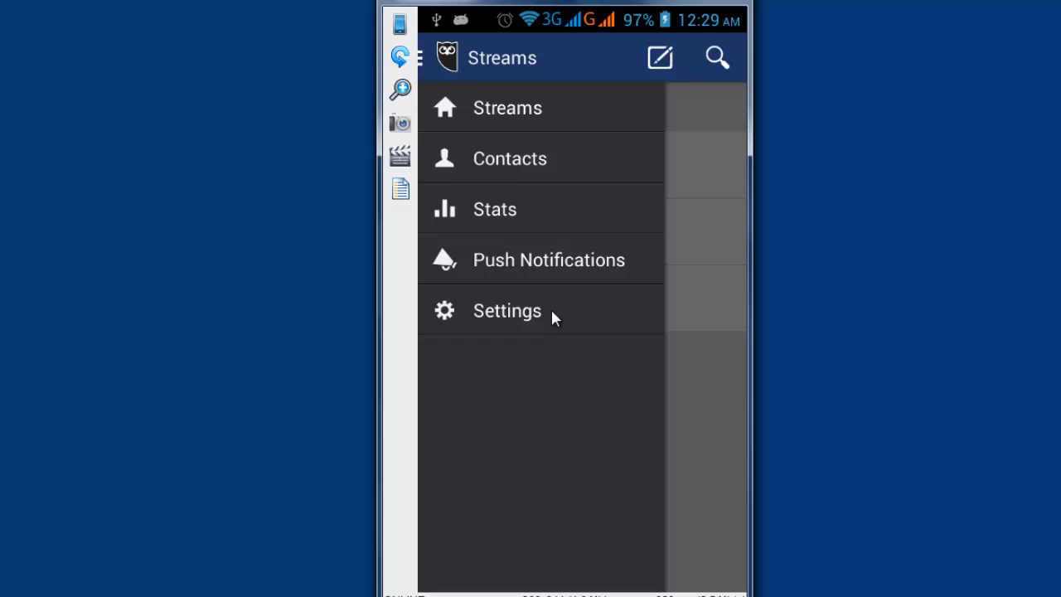
pyautogui.click(506, 310)
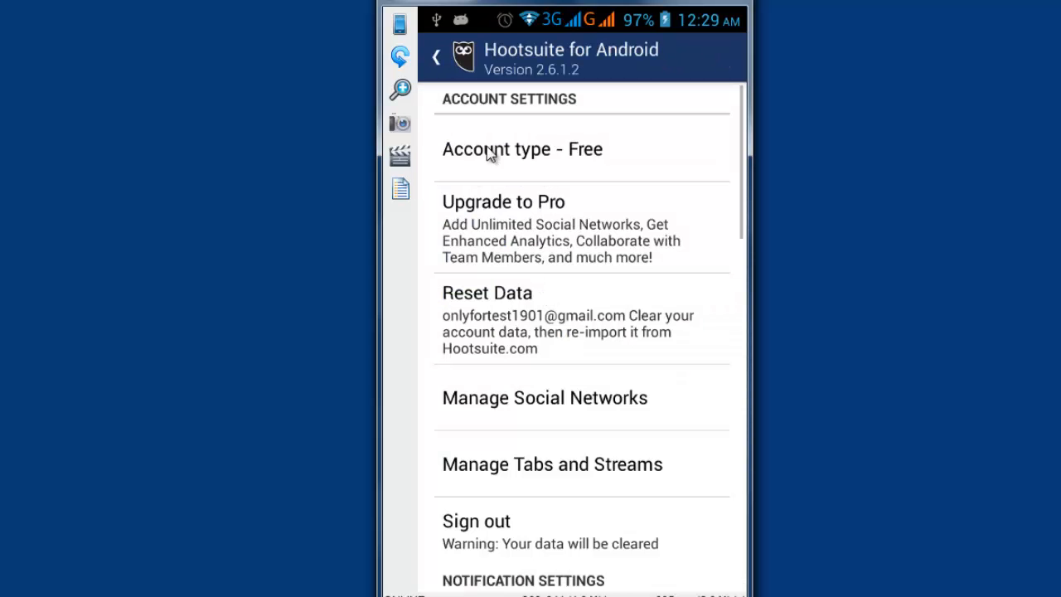
pyautogui.moveTo(584, 280)
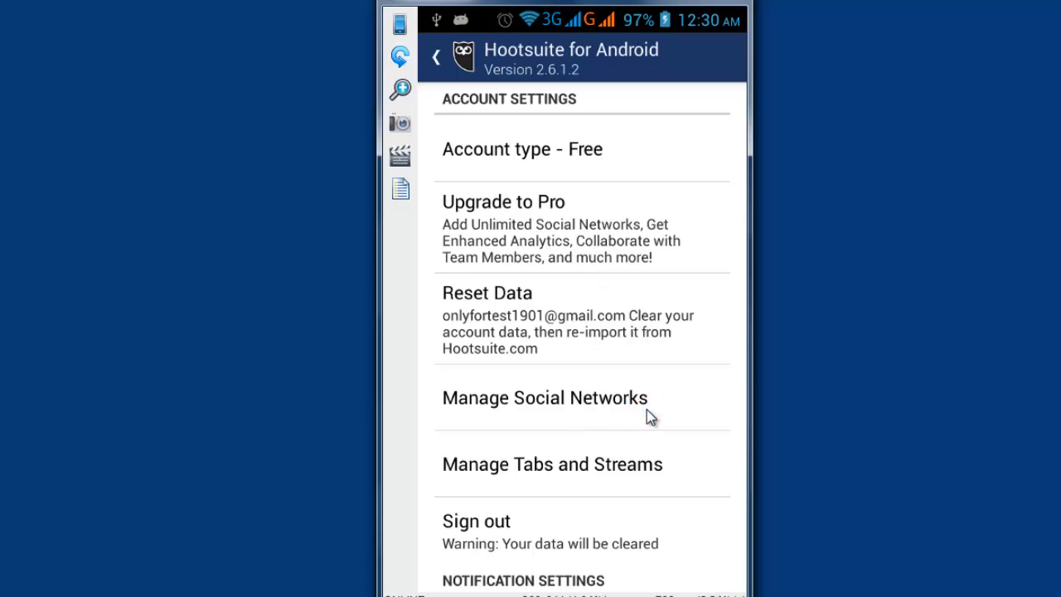
pyautogui.click(544, 397)
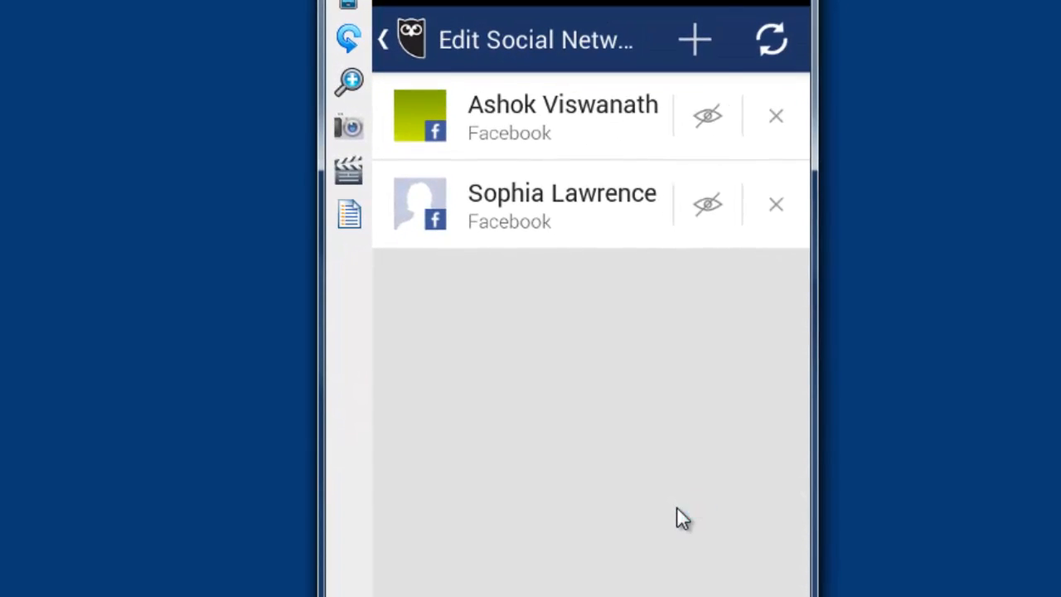
pyautogui.click(695, 39)
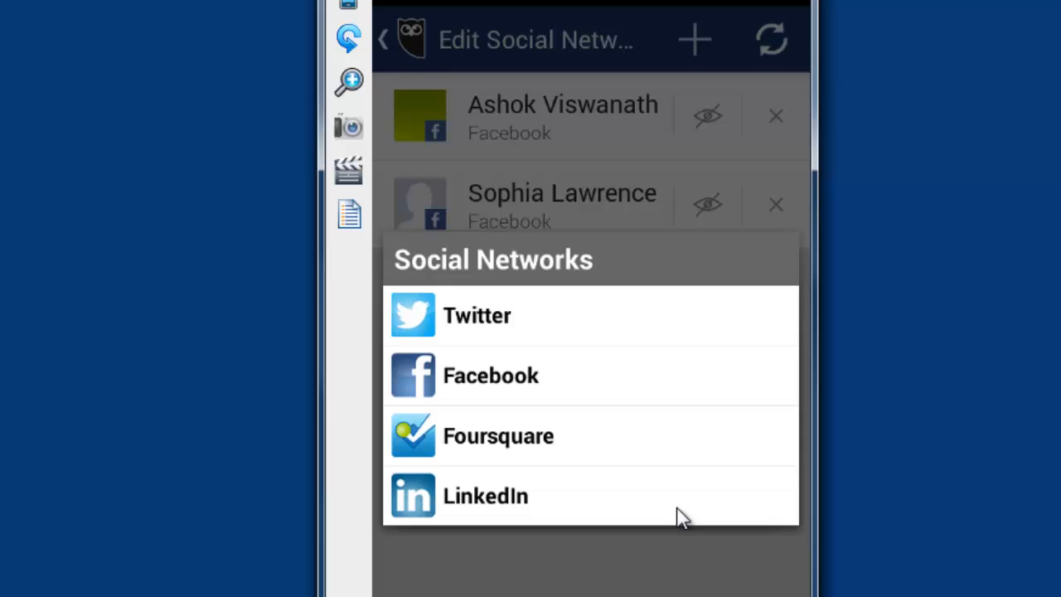
pyautogui.click(477, 315)
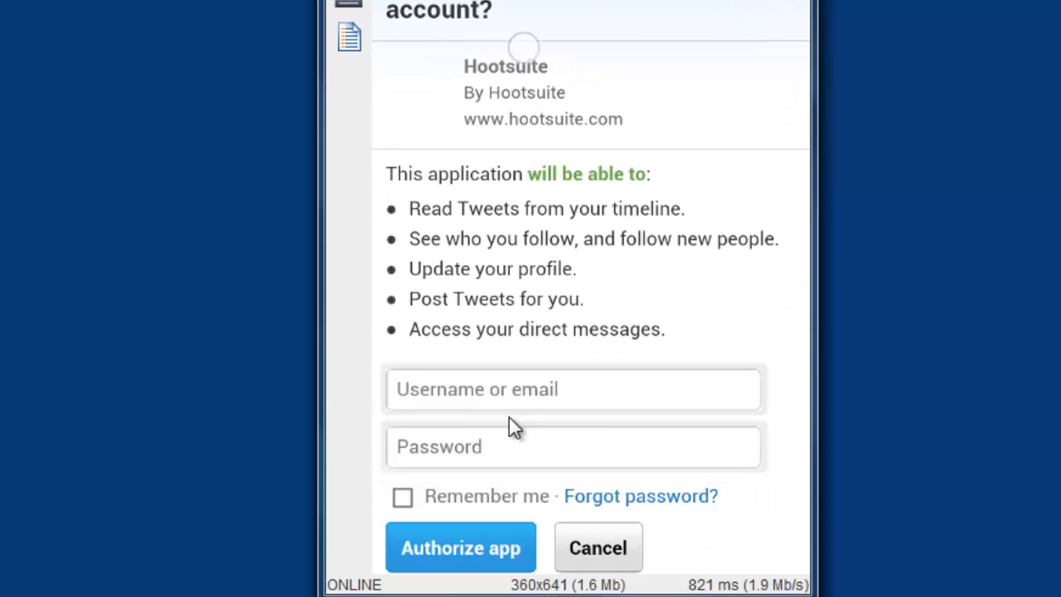
pyautogui.scroll(-3)
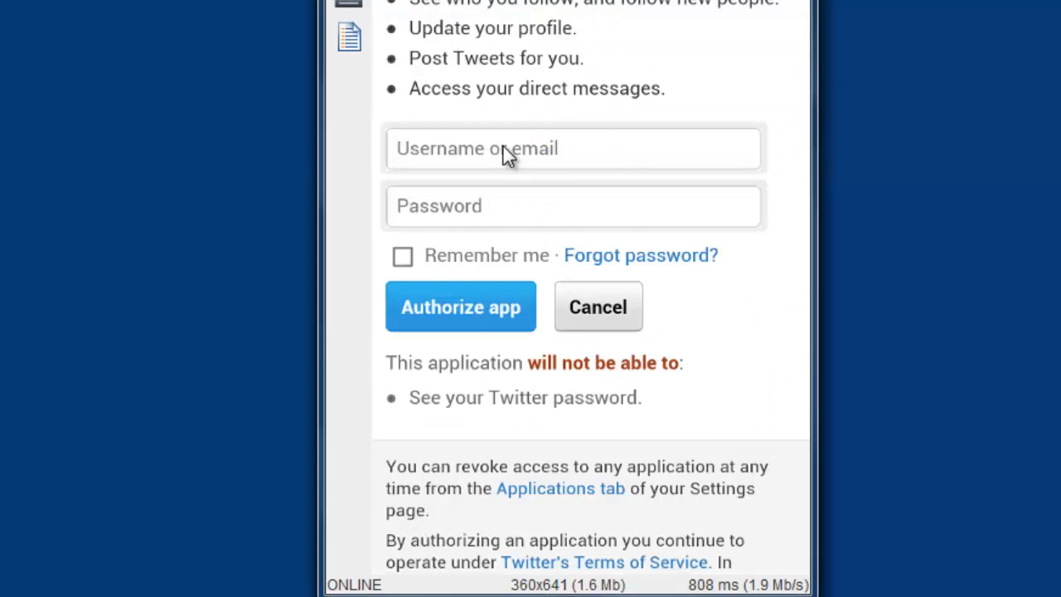
pyautogui.moveTo(488, 109)
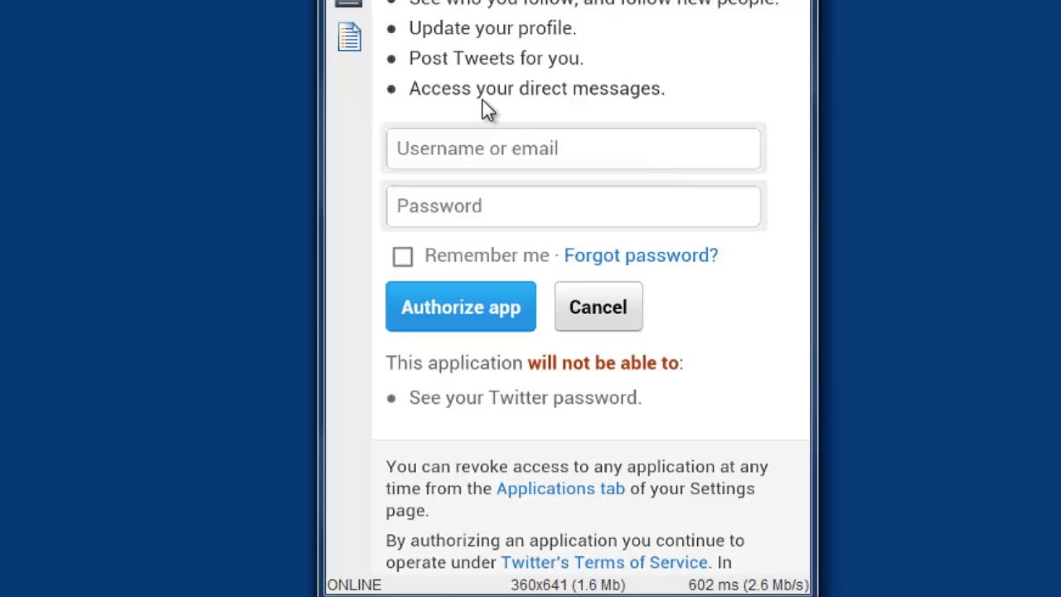
pyautogui.scroll(3)
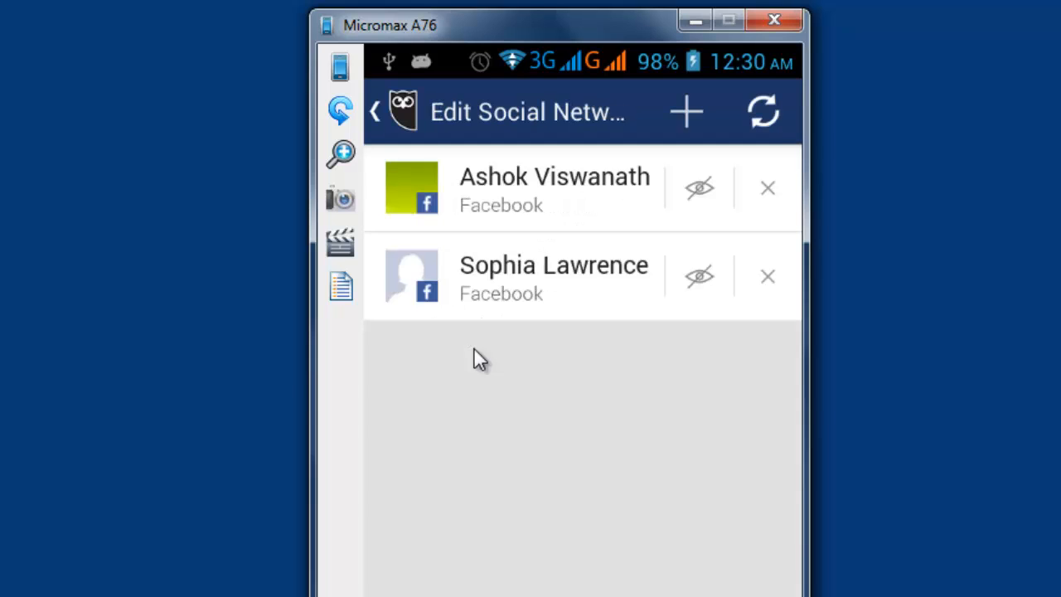
# Sign out of Hootsuite from Settings and confirm losing all settings.
pyautogui.click(375, 111)
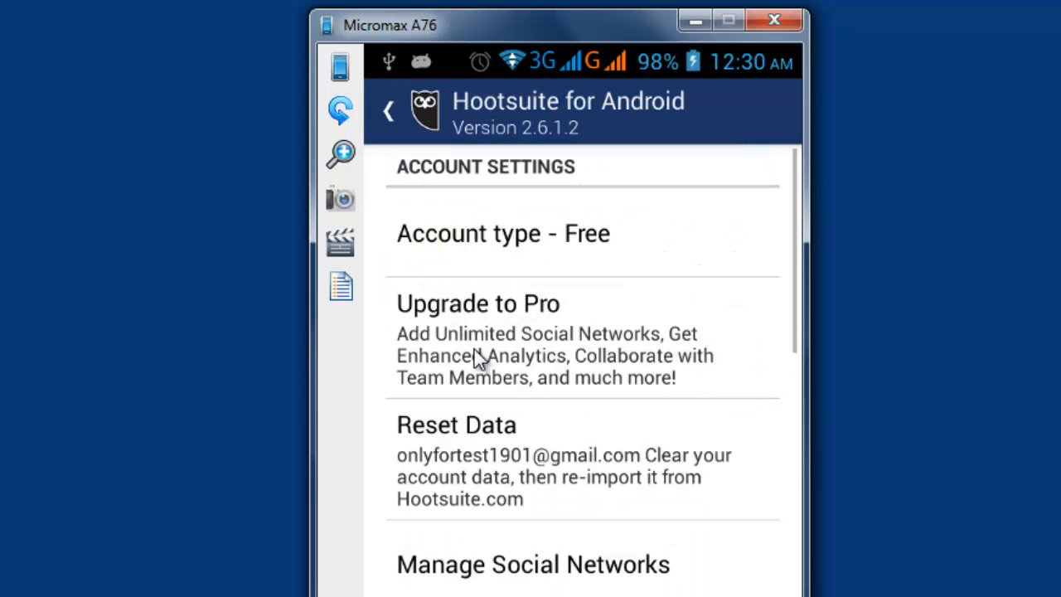
pyautogui.scroll(-3)
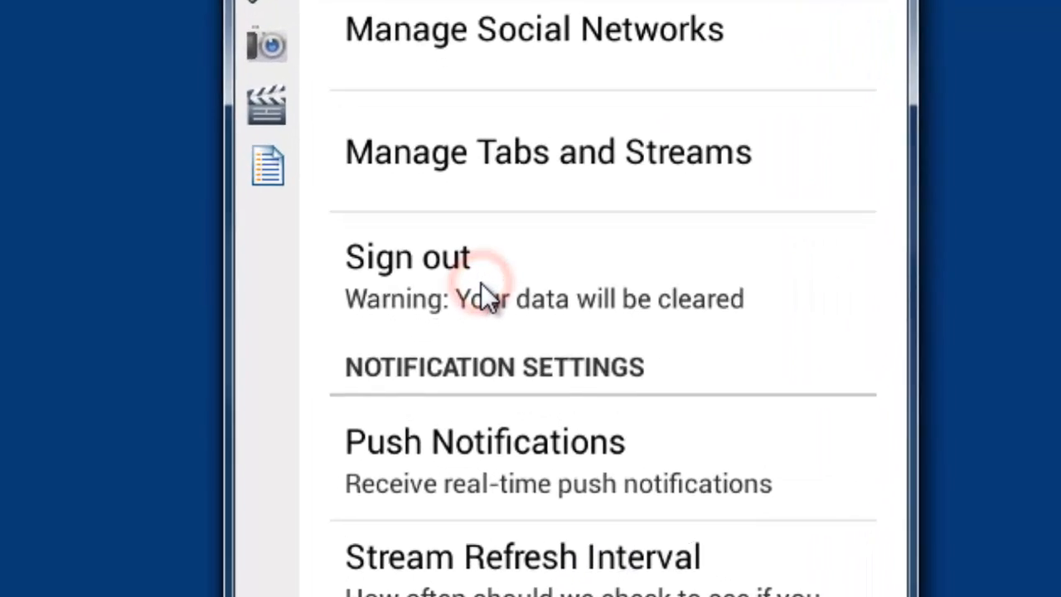
pyautogui.scroll(3)
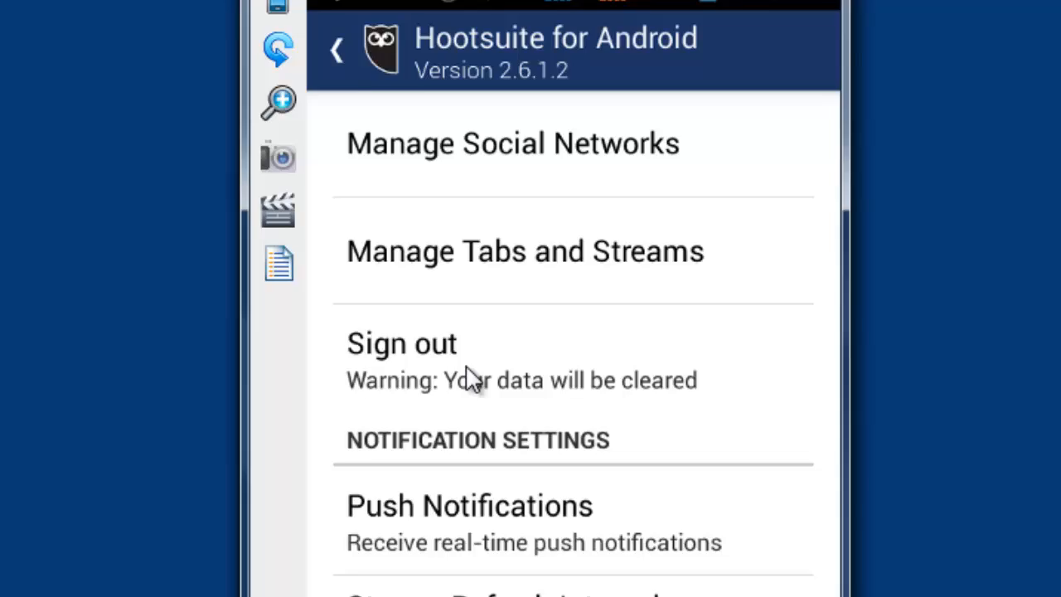
pyautogui.click(401, 343)
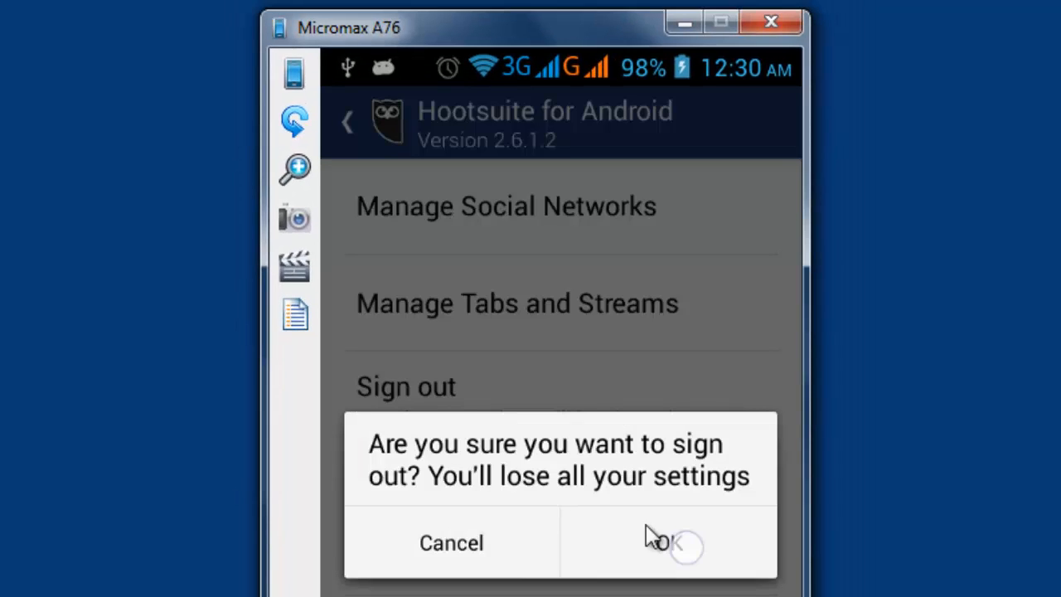
pyautogui.click(670, 542)
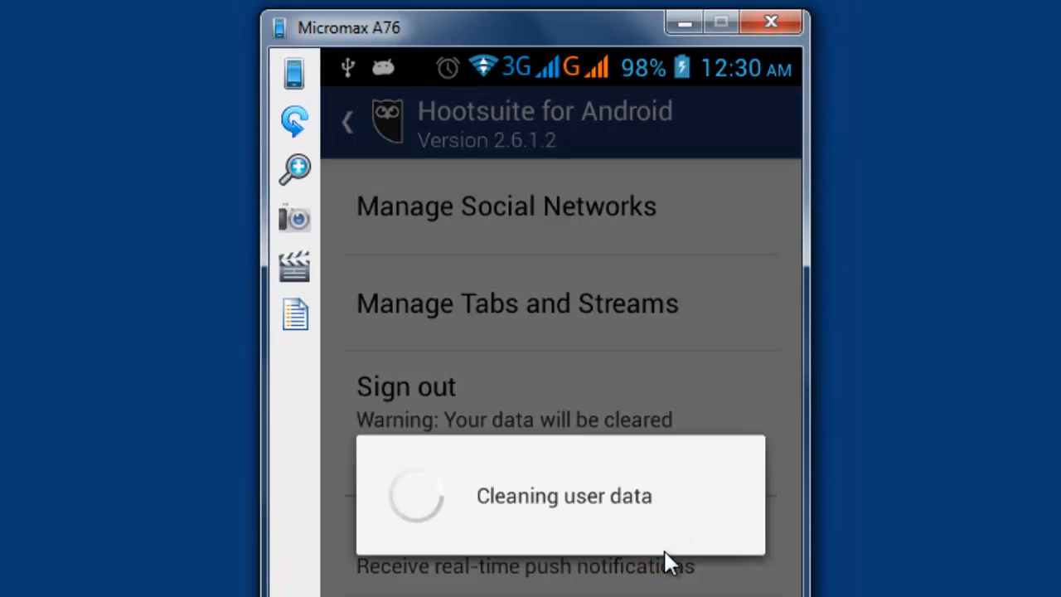